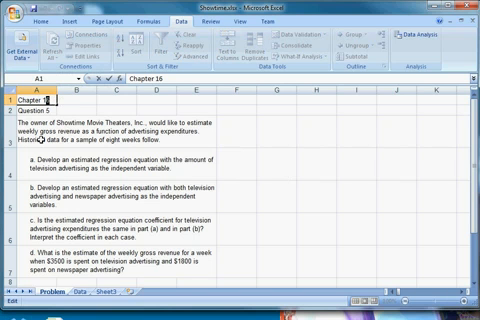
# - Go to the Chapter 15 sheet holding the weekly revenue and advertising data
pyautogui.write('Chapter 15')
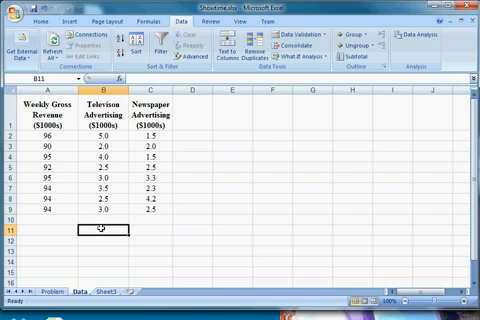
pyautogui.click(46, 294)
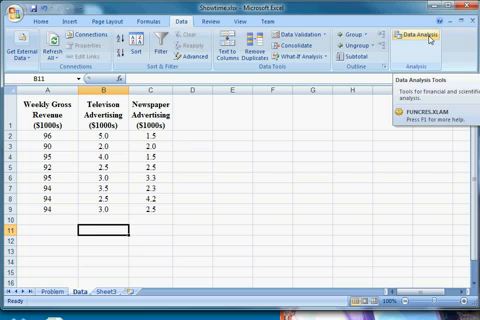
# - Choose Regression from the Data Analysis tool list
pyautogui.click(424, 40)
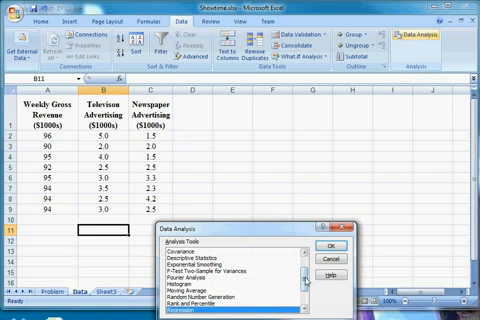
pyautogui.scroll(-3)
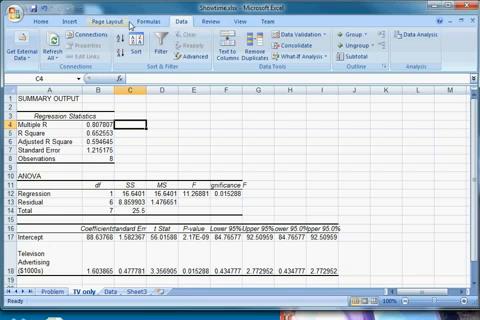
# - Ink the equation ŷ = b0 + b1x over the output with the estimated intercept, using Start Inking
pyautogui.click(212, 16)
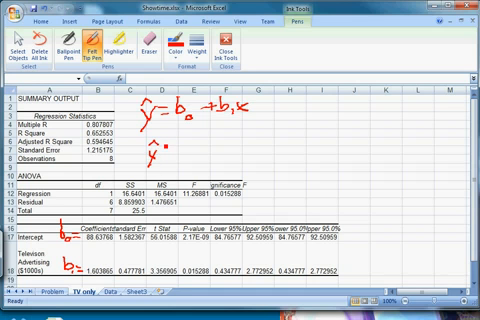
pyautogui.moveTo(170, 152); pyautogui.dragTo(196, 148)
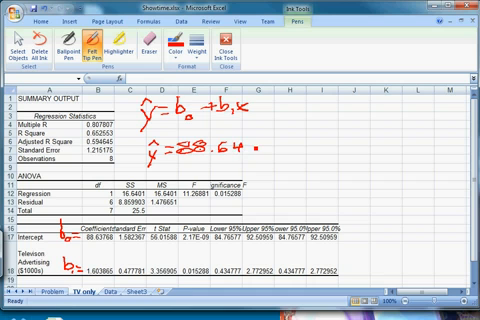
pyautogui.moveTo(260, 148); pyautogui.dragTo(272, 148)
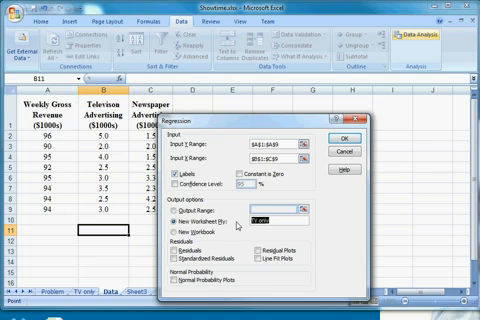
# - Name the new worksheet ply 'Fu…' for the two-predictor regression output
pyautogui.write('Fu')
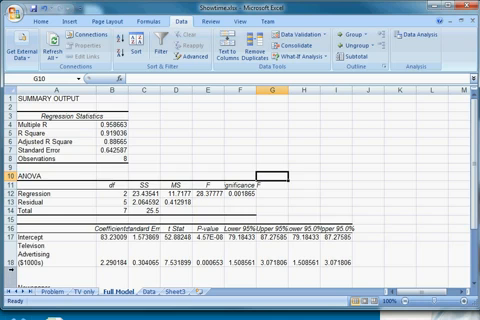
# - Ink ŷ = 83.23 + 2.29(TV adv) + 1.30(News) over the output and circle the coefficients
pyautogui.scroll(-3)
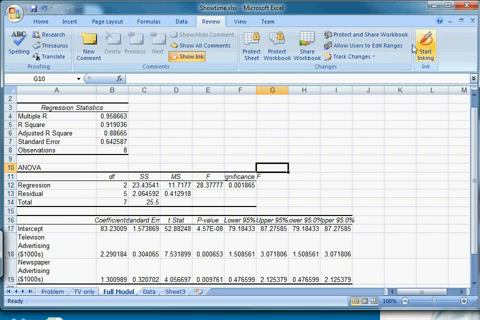
pyautogui.click(452, 48)
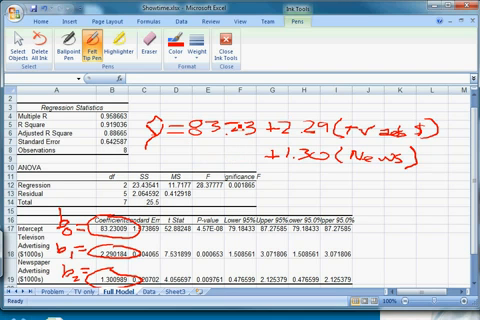
pyautogui.click(36, 288)
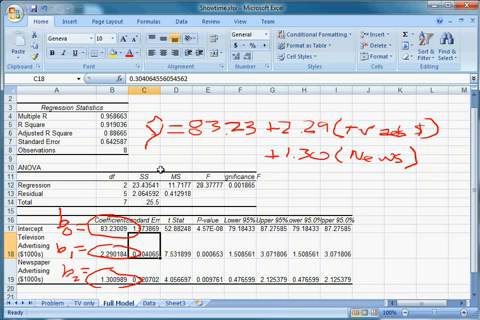
# - Enter 'What is the estimated wee…' in a cell below the regression coefficients
pyautogui.scroll(-3)
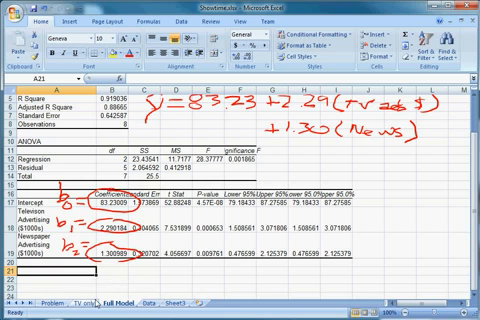
pyautogui.write('What is the')
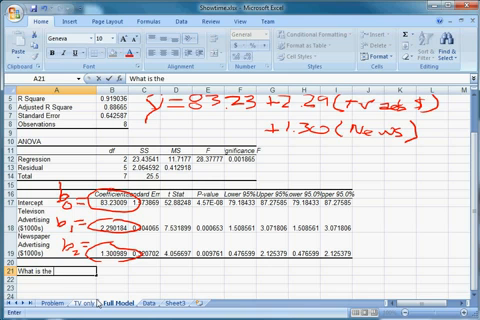
pyautogui.write('e')
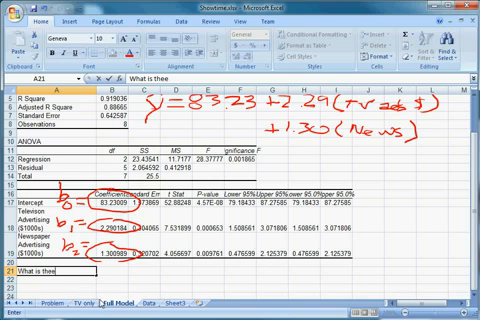
pyautogui.write('estimated weekly gross revenue')
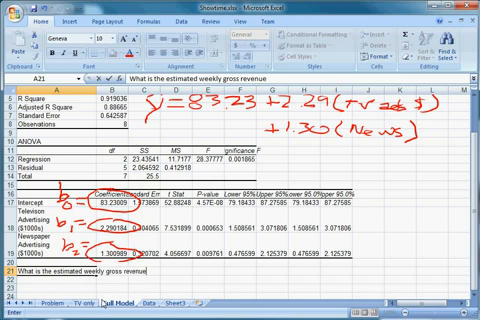
# - Finish the question with 'when…' and begin the estimate =83.23+2.29…+1.30 from typed coefficients
pyautogui.write('when')
pyautogui.click(52, 292)
pyautogui.write('=83.23')
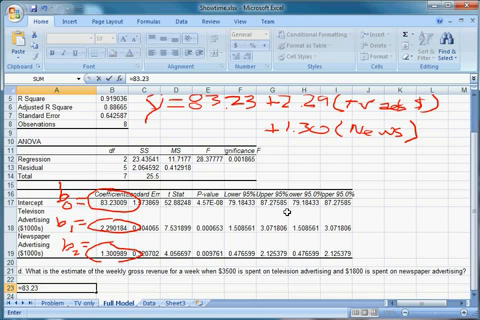
pyautogui.write('+2.29*3.5')
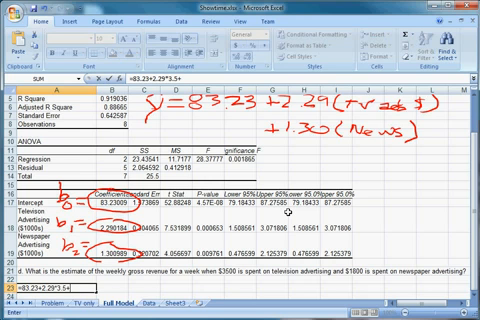
pyautogui.write('+1.30')
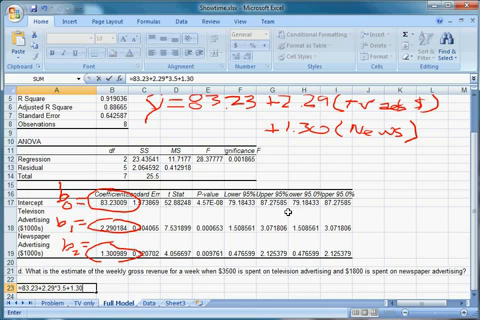
# - Append *1.8 to finish the typed estimate, then build the cell-reference formula with *3.5 and +B22
pyautogui.write('*1.8')
pyautogui.click(106, 288)
pyautogui.write('=B17+B18')
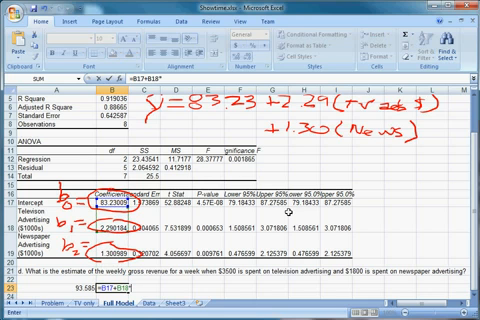
pyautogui.write('*3.5')
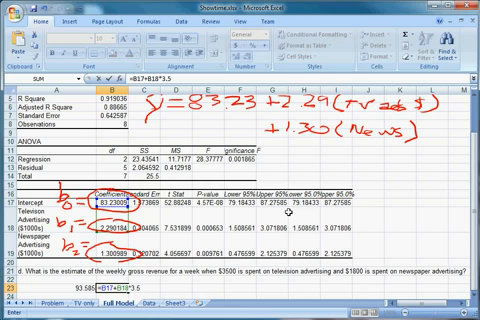
pyautogui.write('+B22')
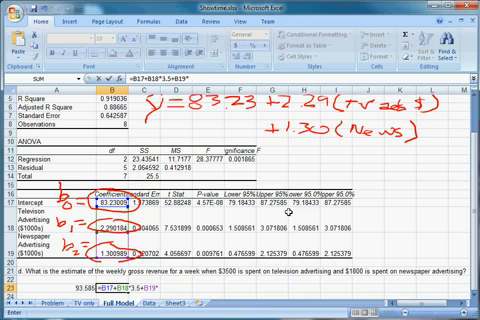
# - Multiply the newspaper coefficient cell by 1.8 to complete the cell-reference revenue estimate
pyautogui.write('1.8')
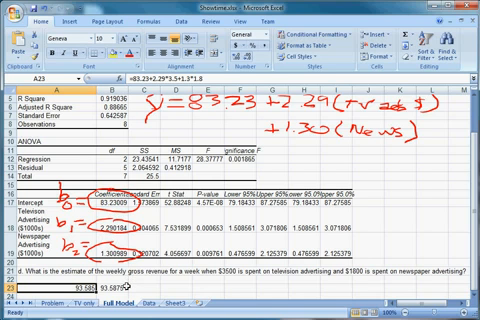
pyautogui.moveTo(152, 128)
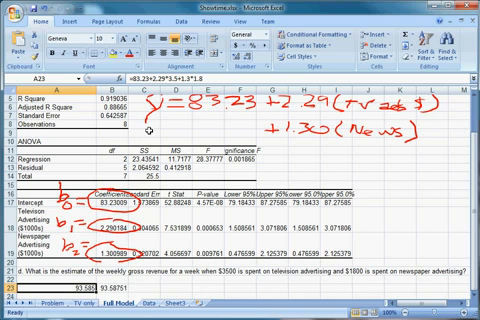